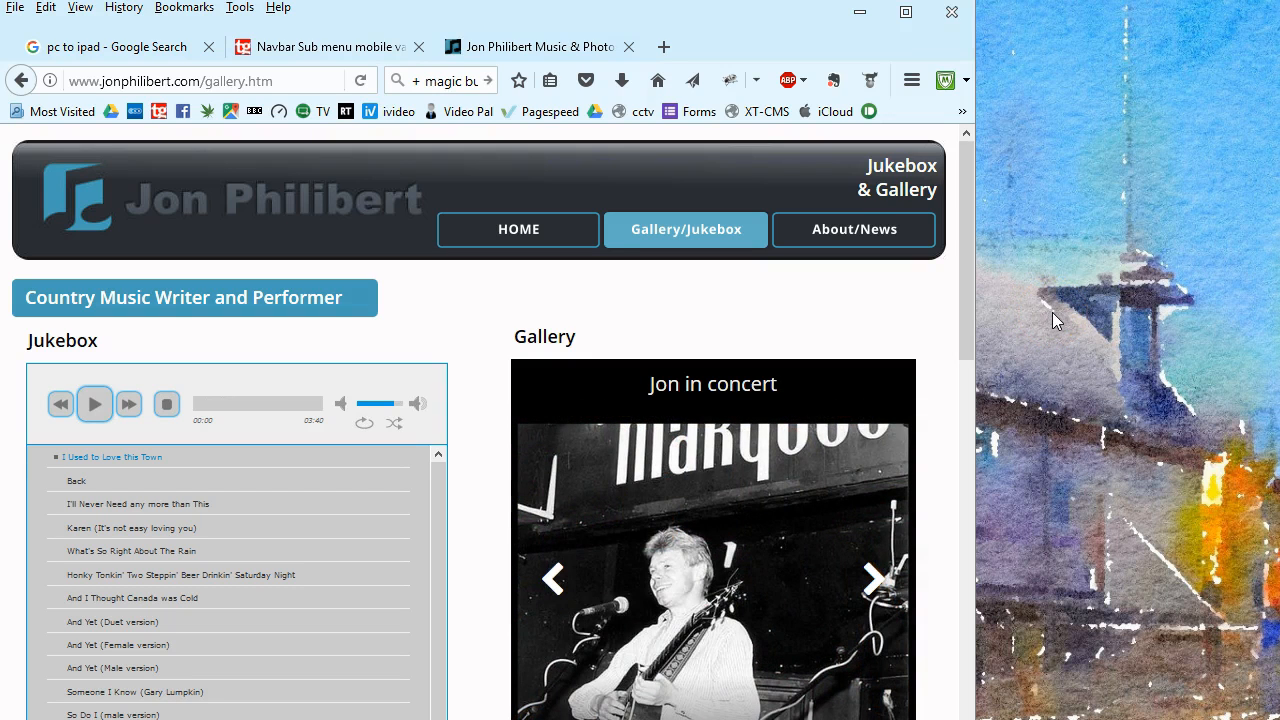
Maximize the Firefox window showing the jonphilibert.com gallery page
click(873, 578)
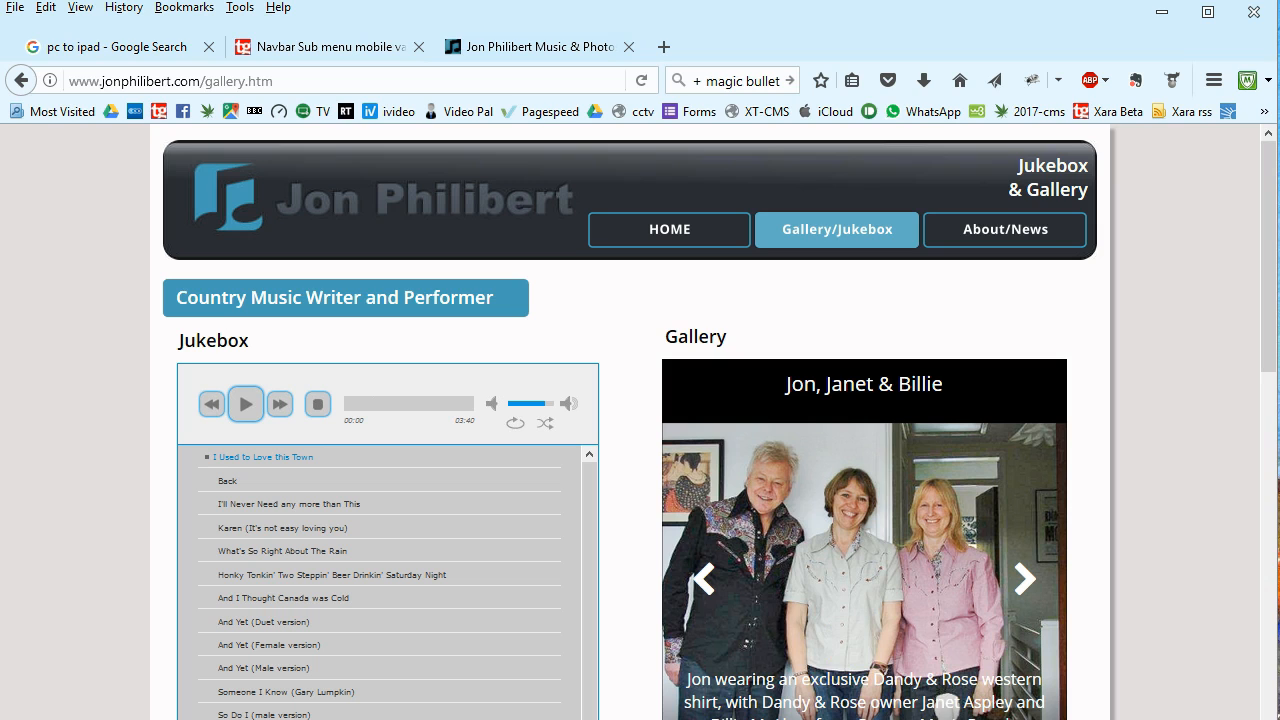
click(1024, 578)
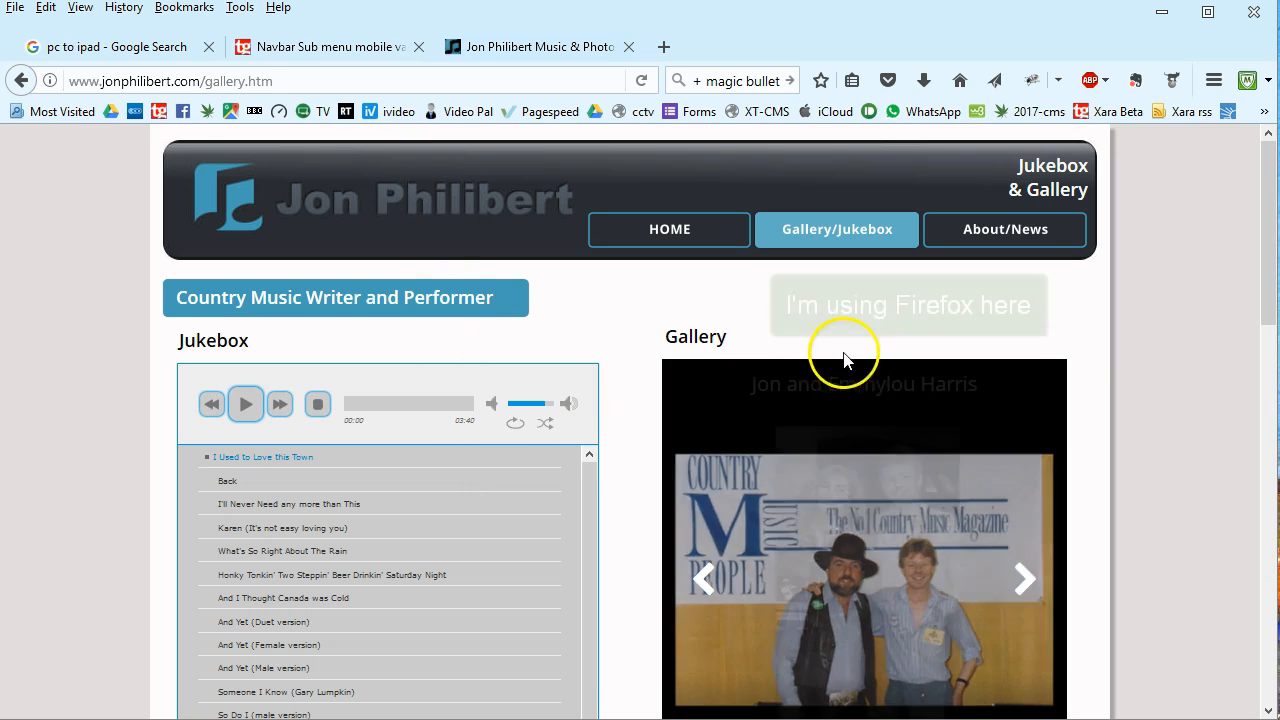
Inspect Element from the page's context menu to bring up the developer inspector
right_click(627, 303)
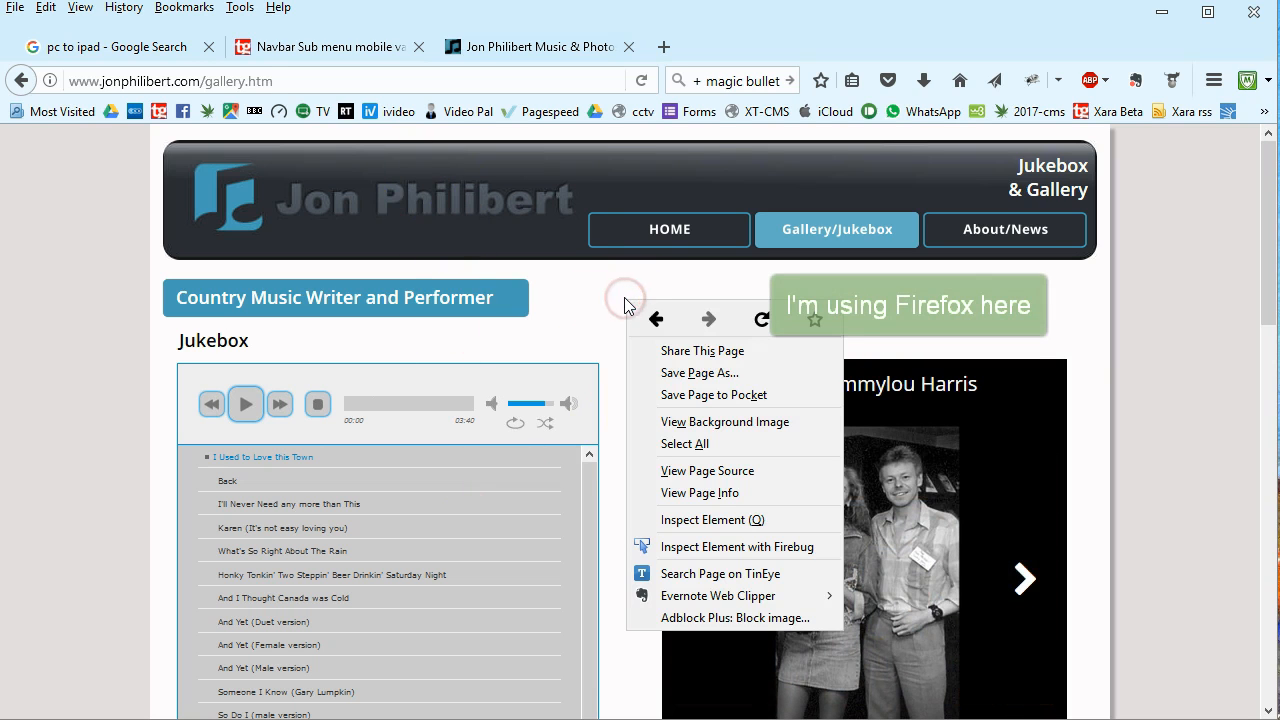
mouse_move(687, 526)
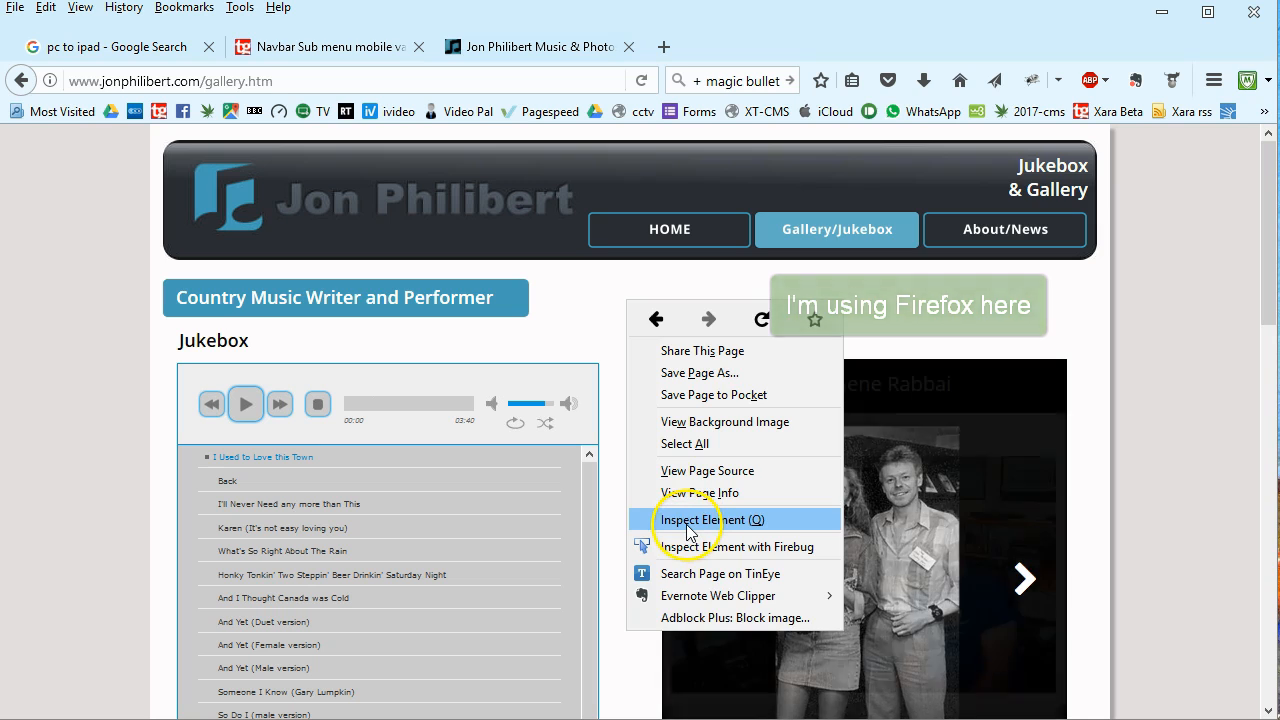
click(707, 520)
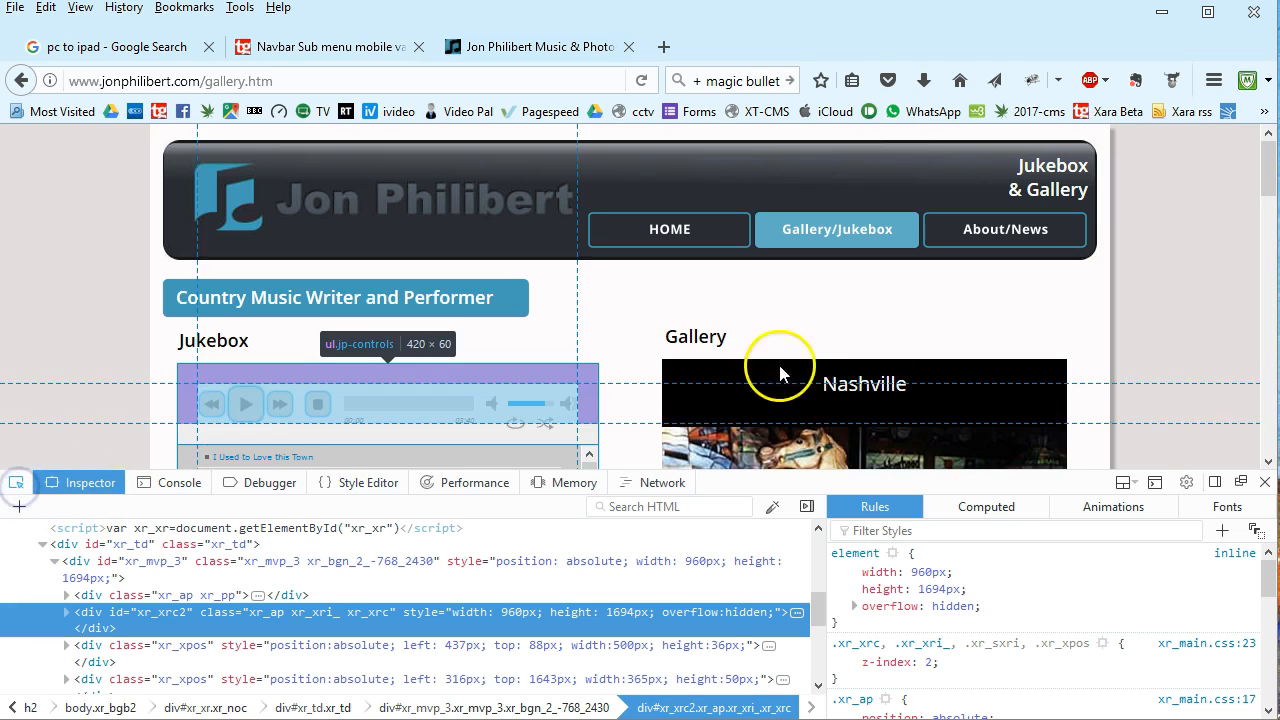
Pick a playlist song link and reveal its inherited font-size .74em rule from jplayer.blue.monday.css
scroll(down, 3)
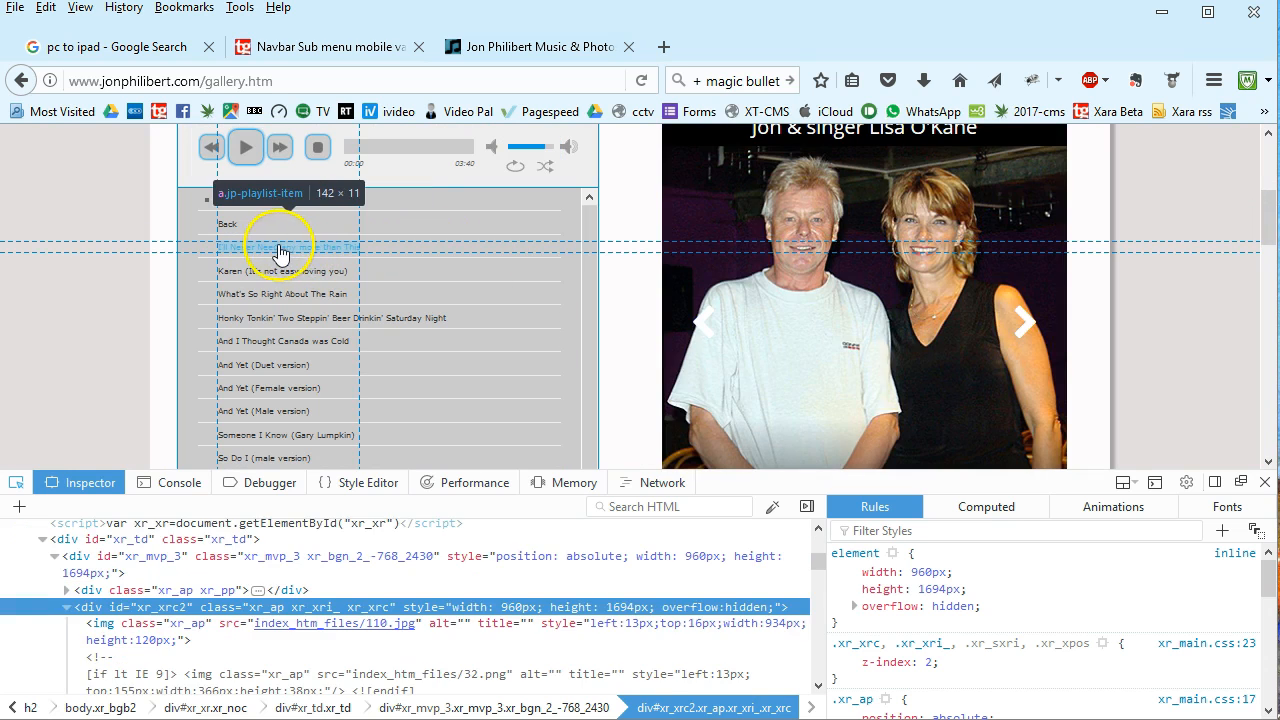
click(283, 247)
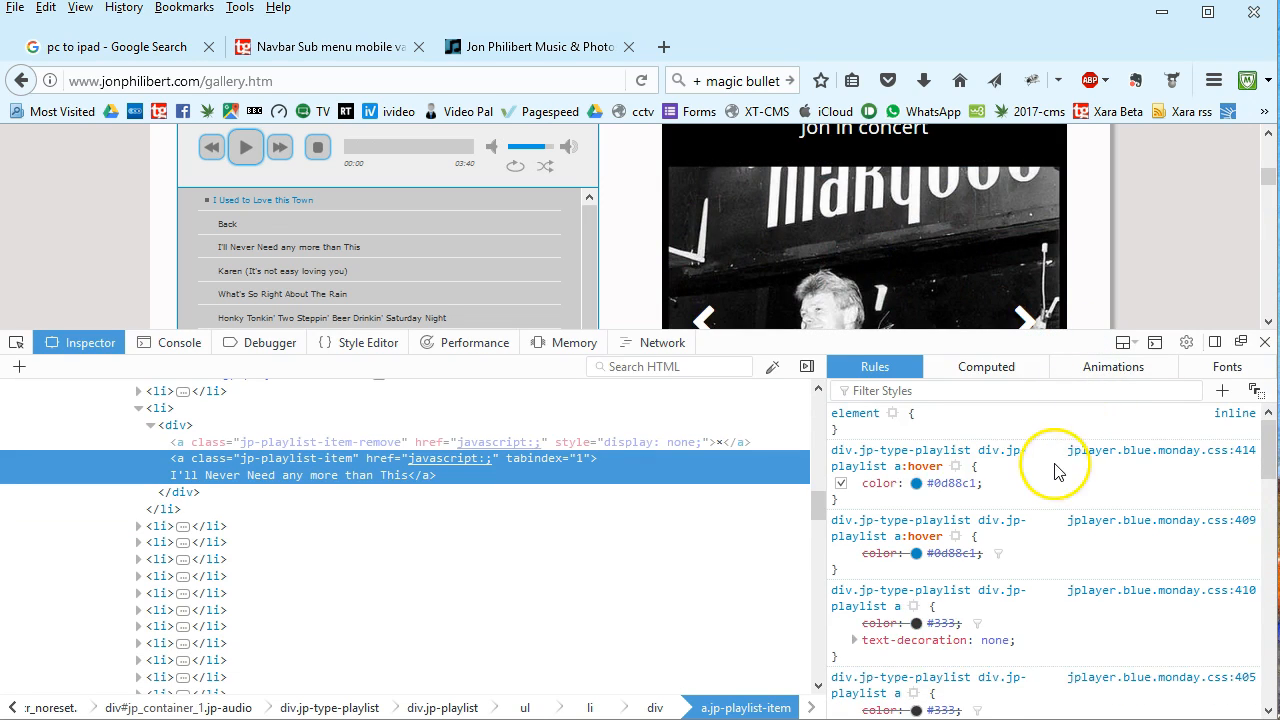
scroll(down, 3)
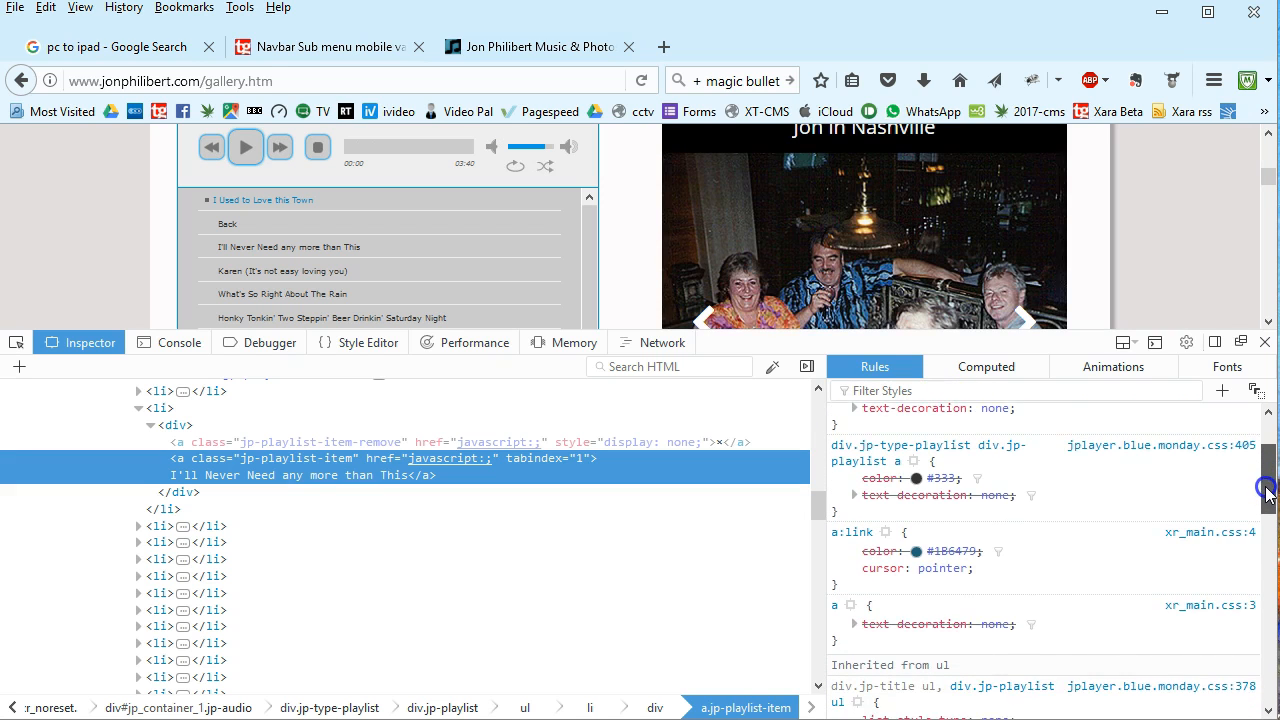
scroll(down, 3)
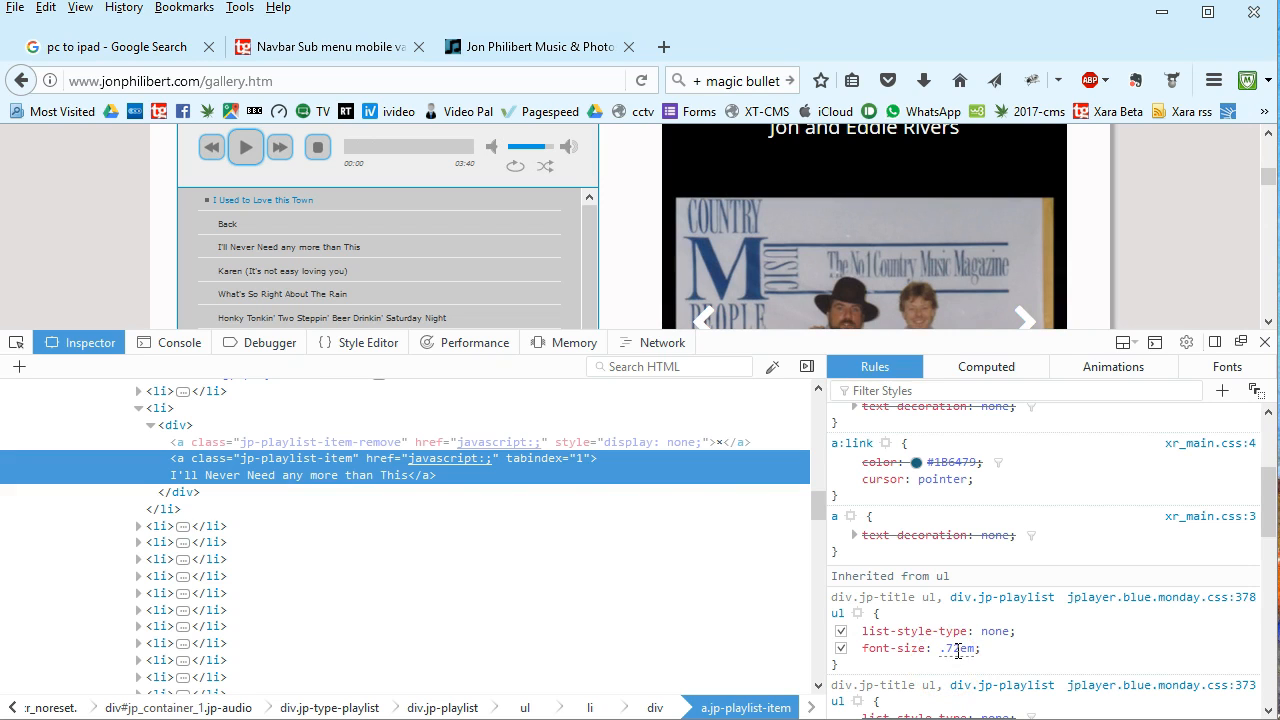
Change the playlist font-size value to .9em so the song titles display larger
click(1026, 319)
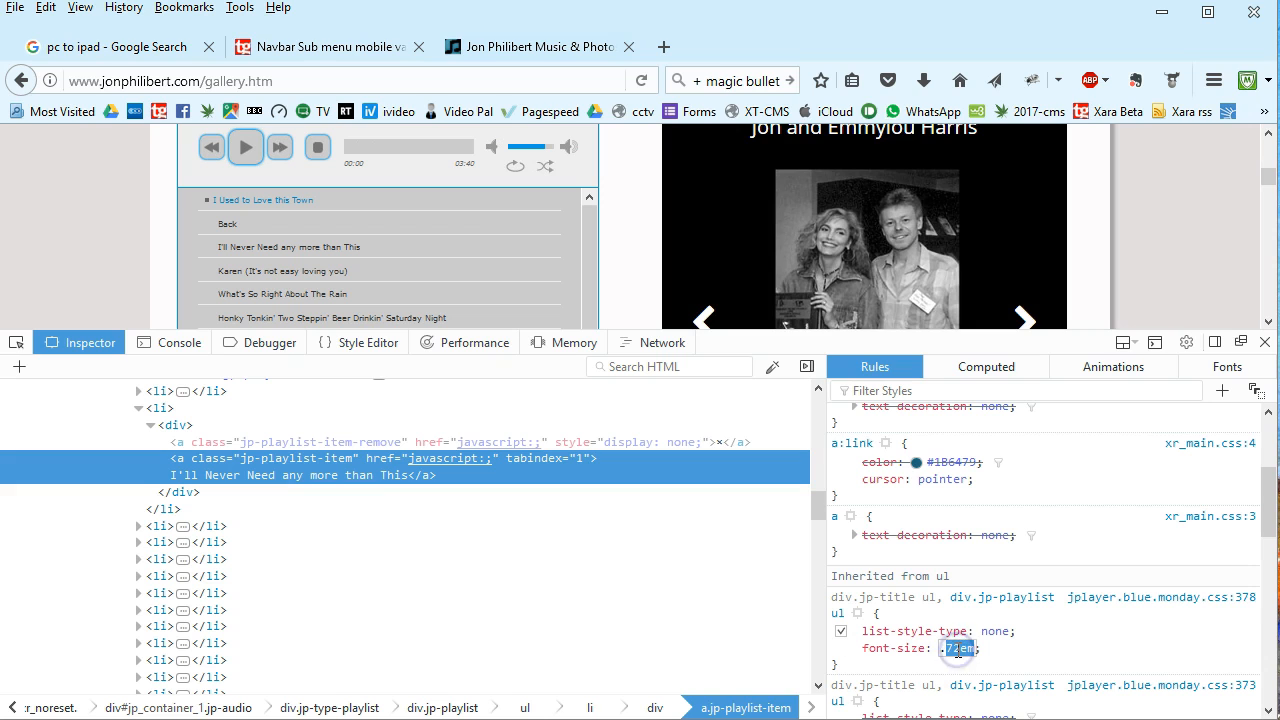
click(1024, 318)
text(1.4)
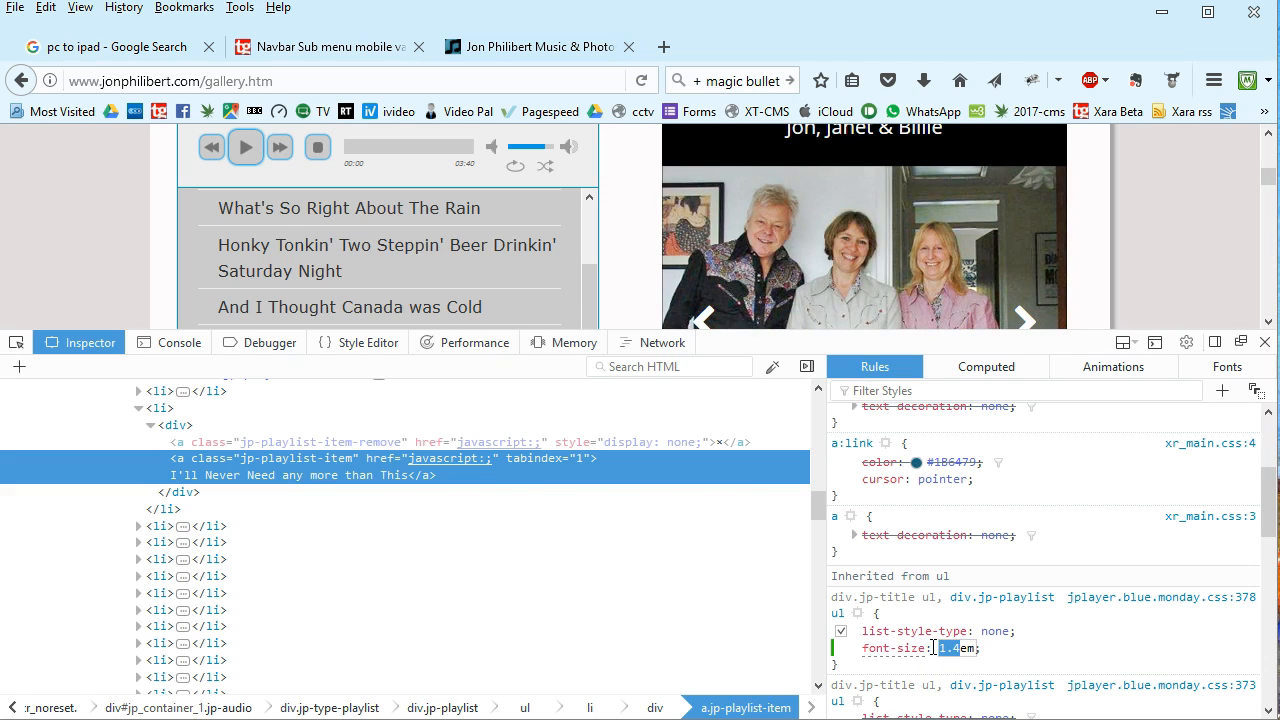
text(.9)
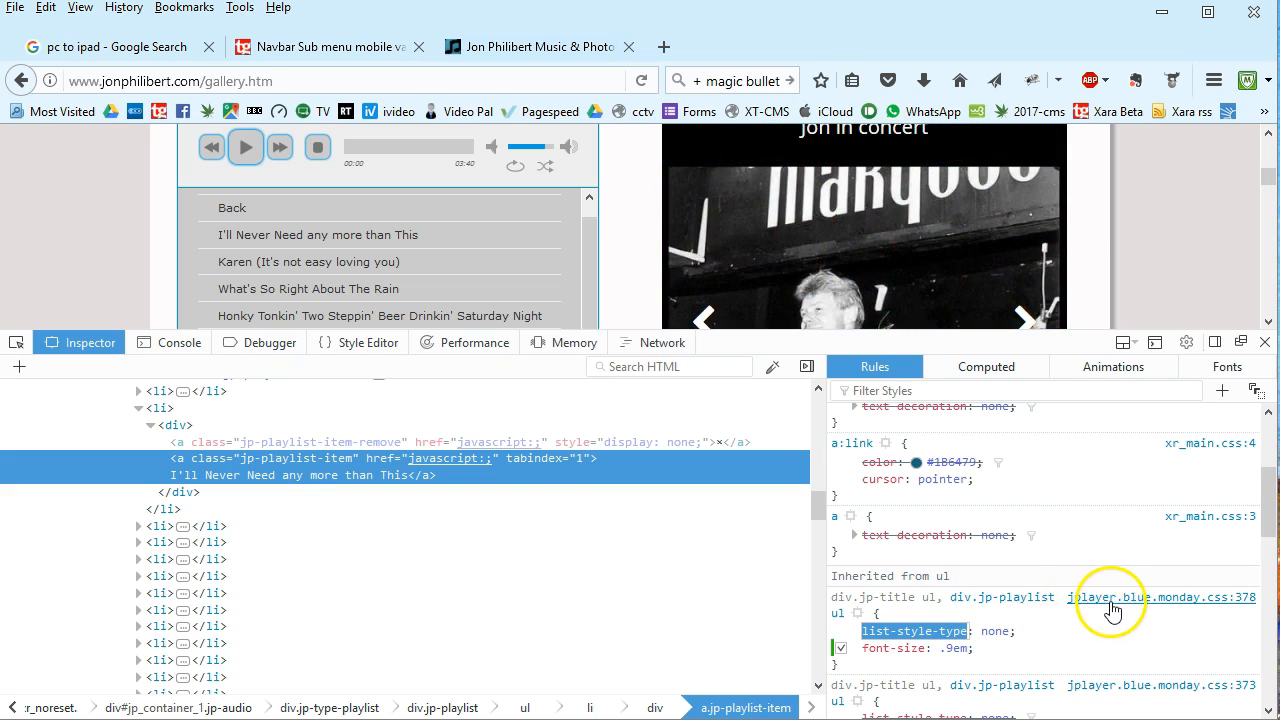
mouse_move(1220, 609)
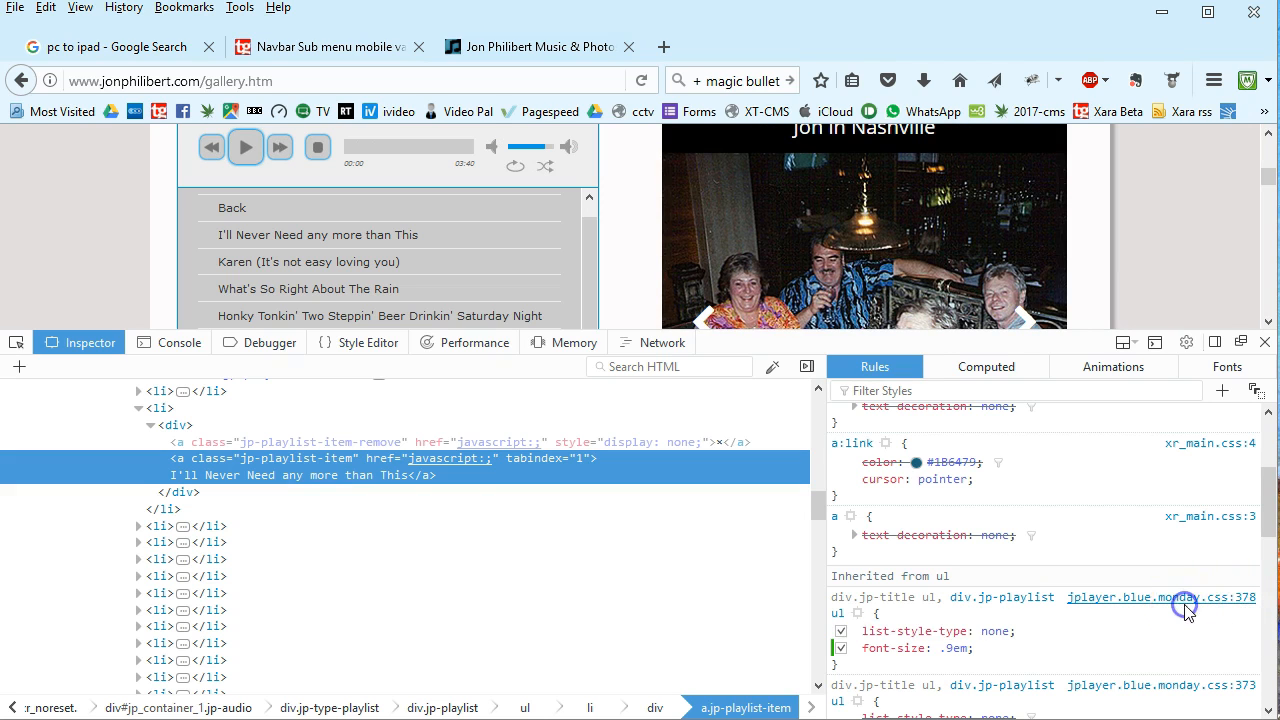
View jplayer.blue.monday.css in the Style Editor via the rule's source link
click(366, 342)
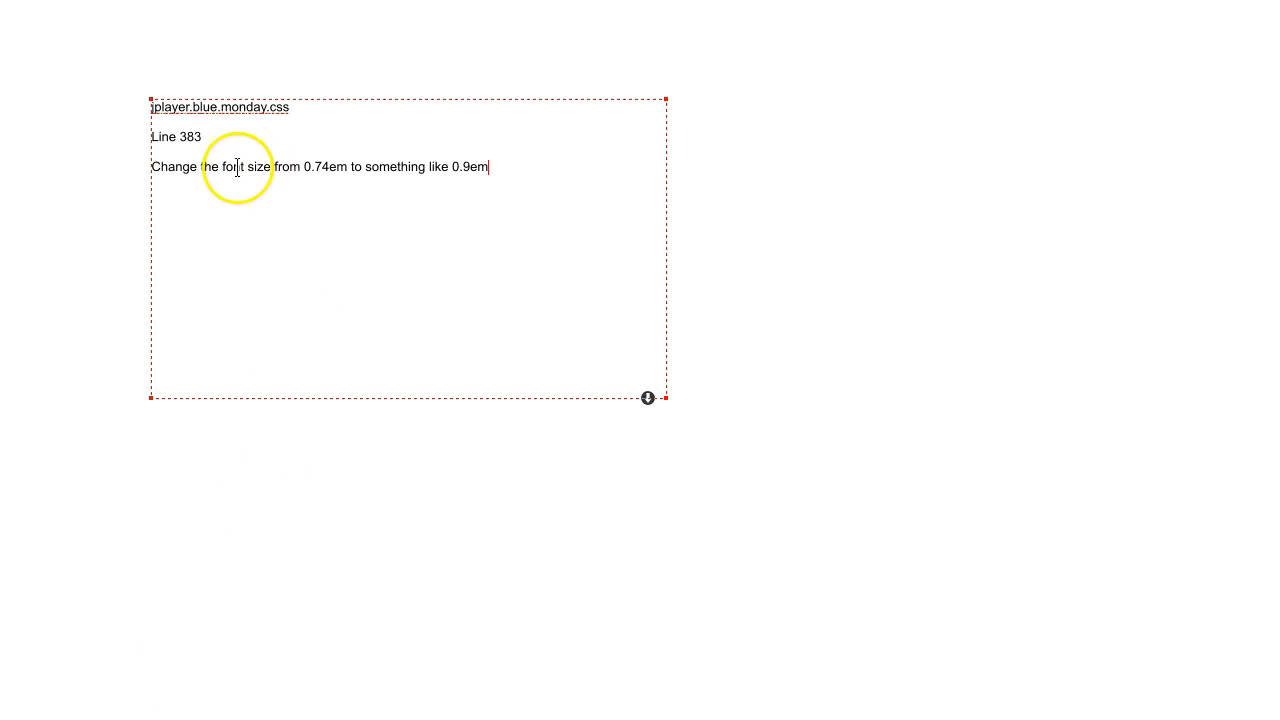
mouse_move(191, 115)
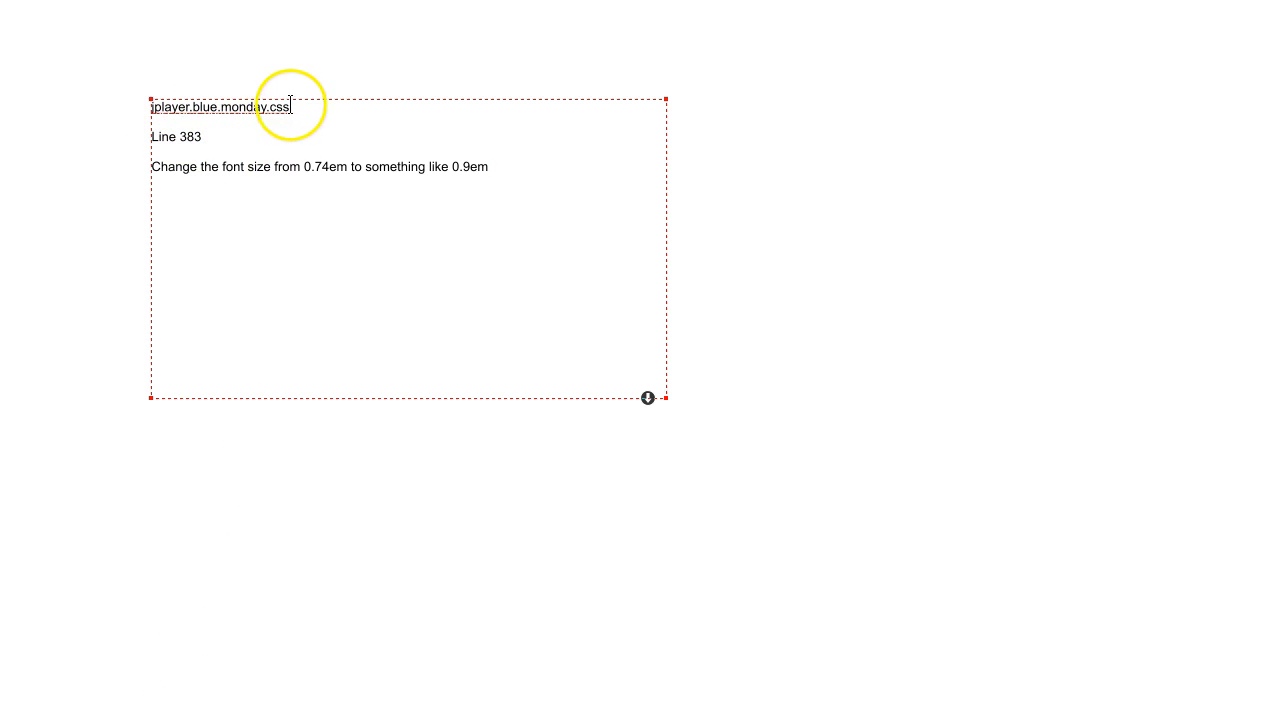
mouse_move(322, 169)
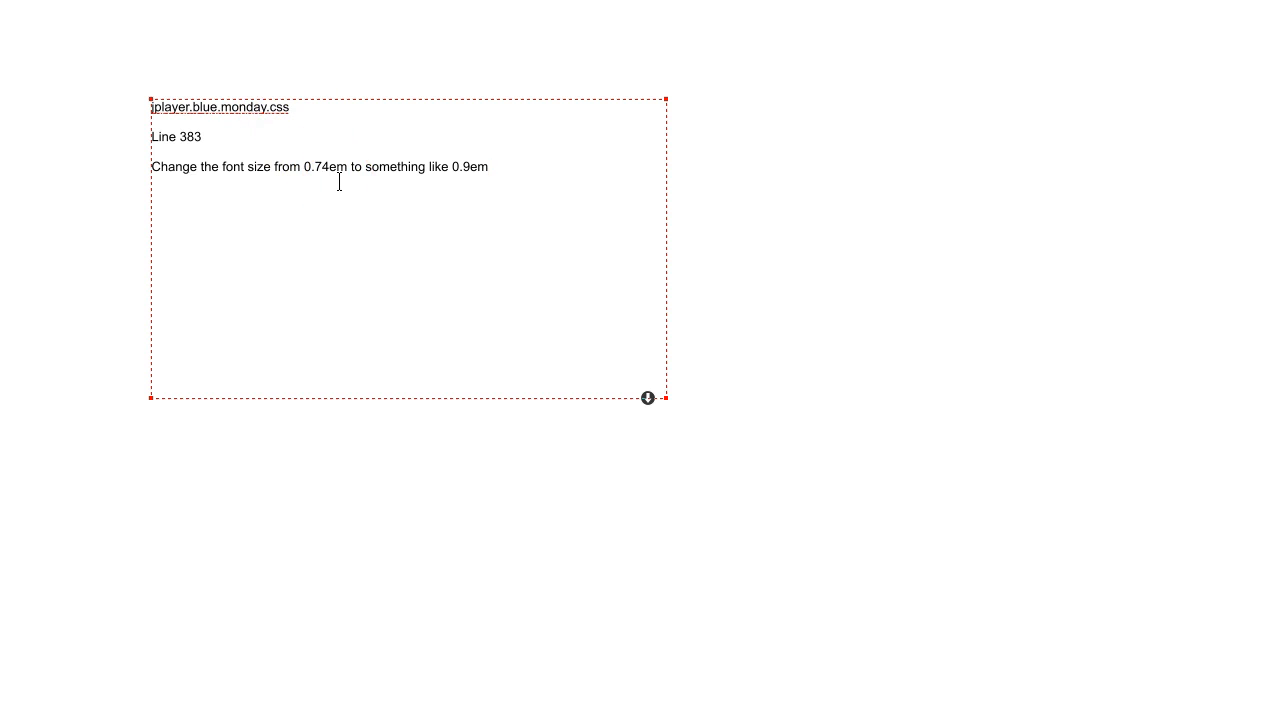
Note jplayer.blue.monday.css, line 383, font size 0.74em to about 0.9em in the text box
click(160, 150)
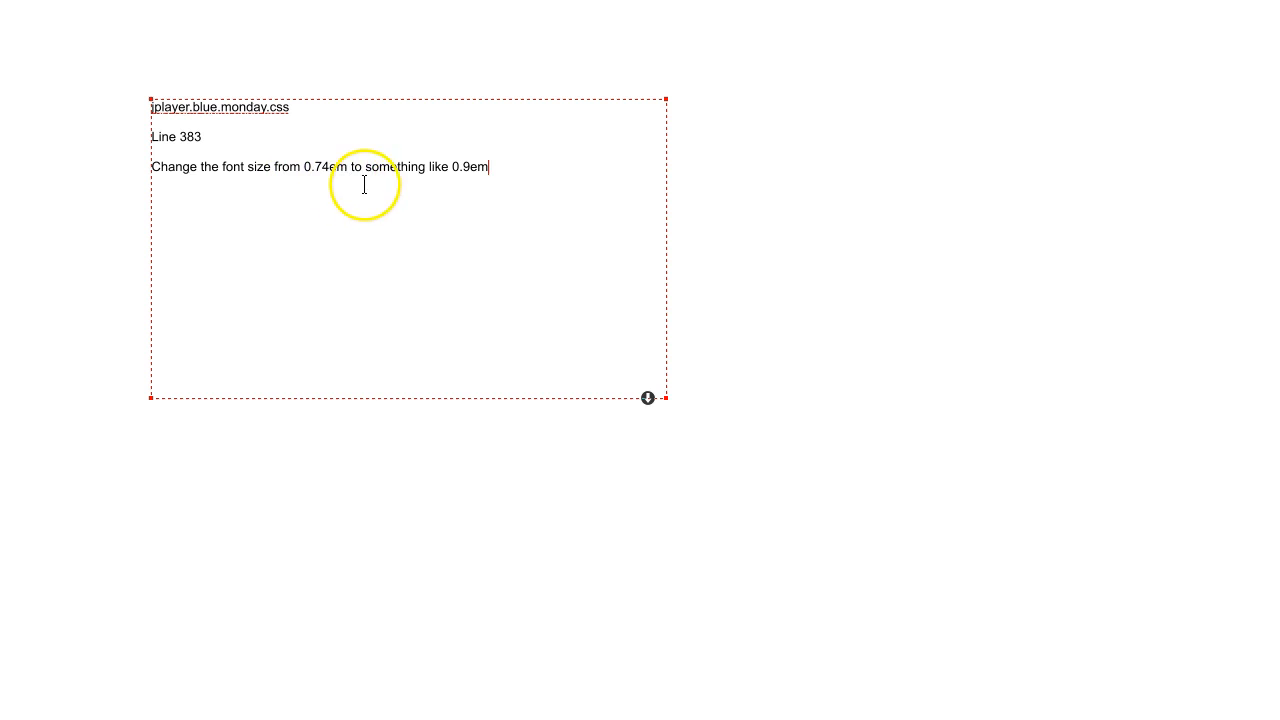
mouse_move(456, 183)
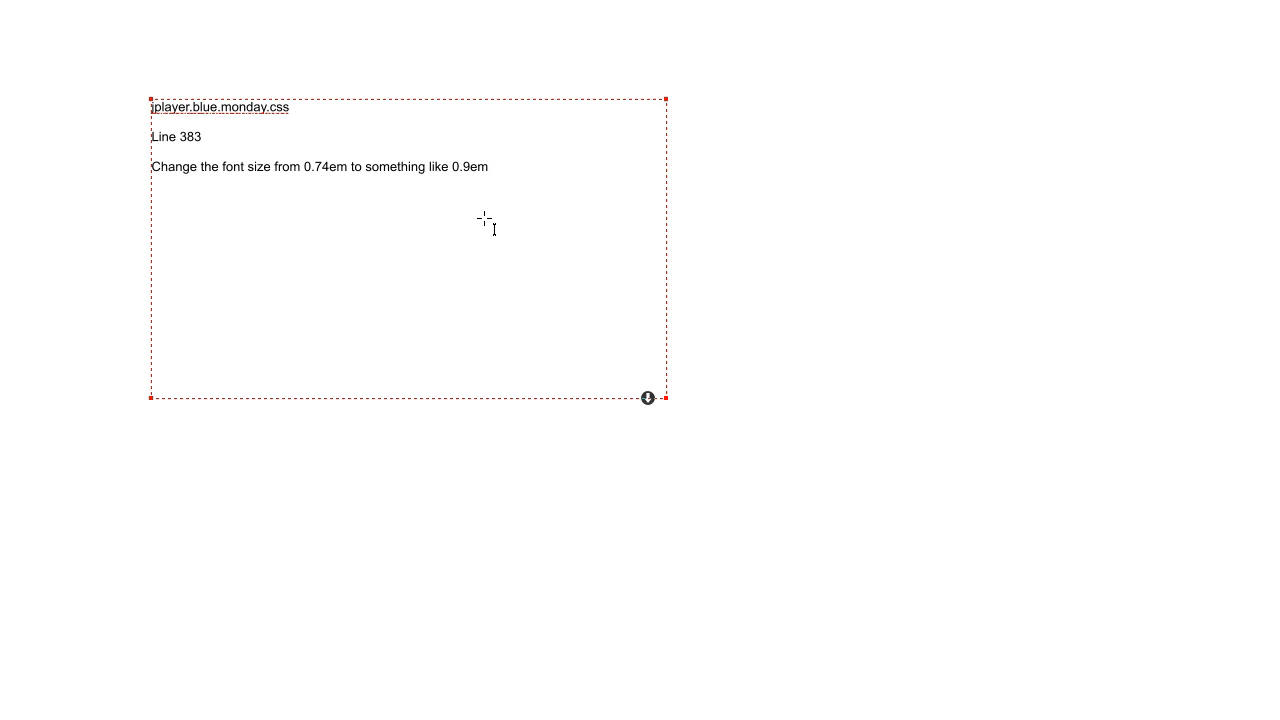
click(526, 197)
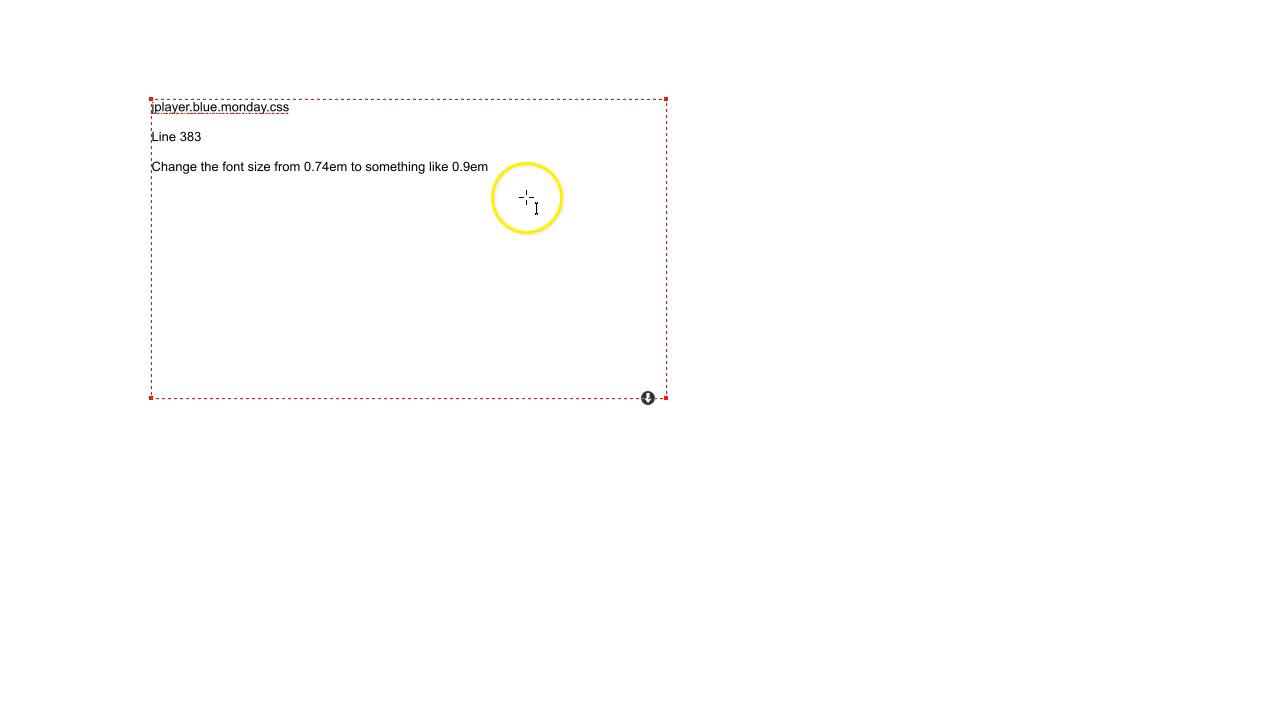